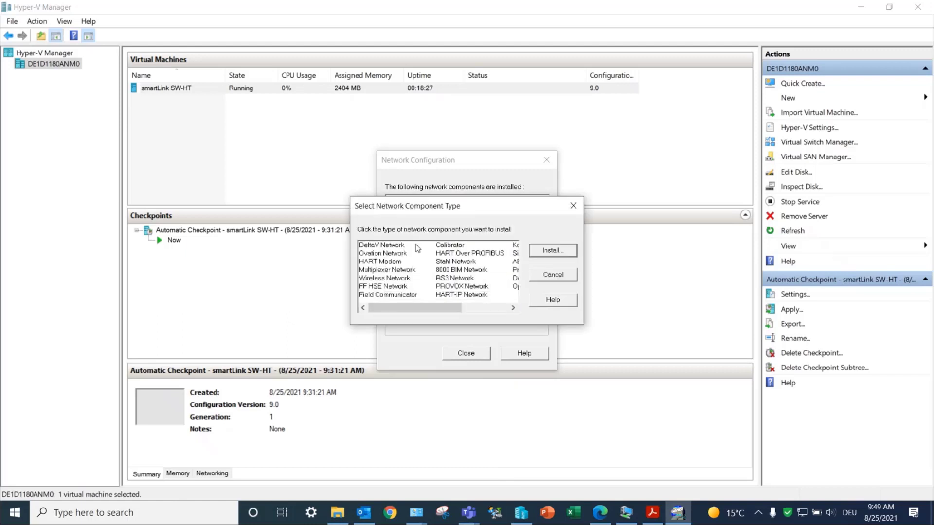
Step: Install a HART-IP network and name it Plant-2021-Rockwell
left_click(461, 294)
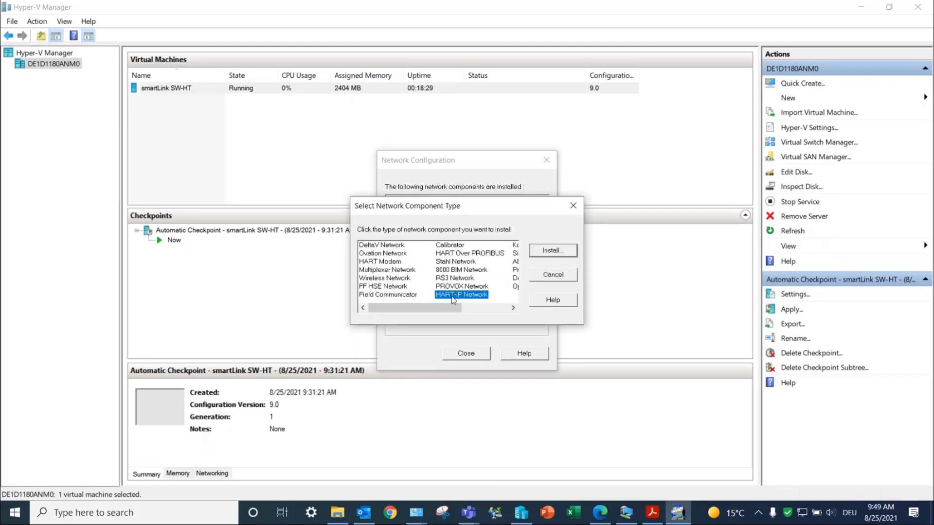
left_click(551, 250)
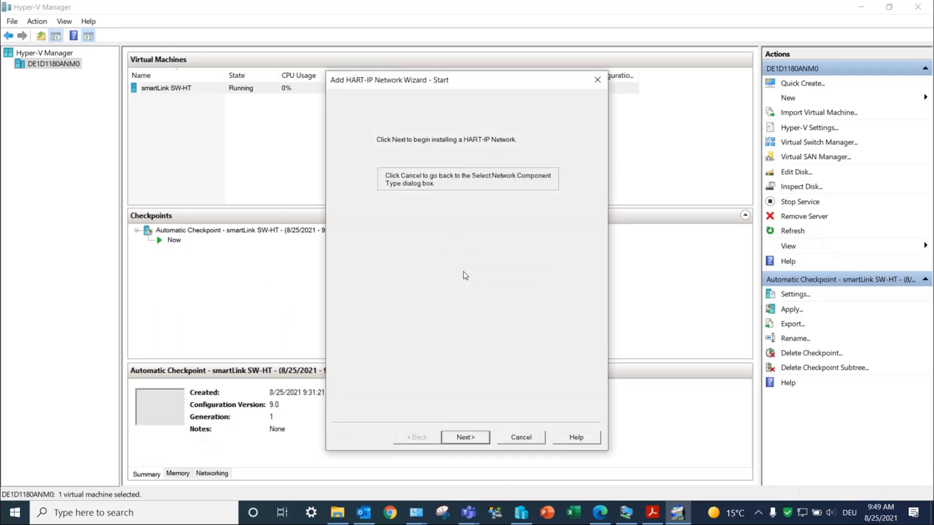
left_click(465, 436)
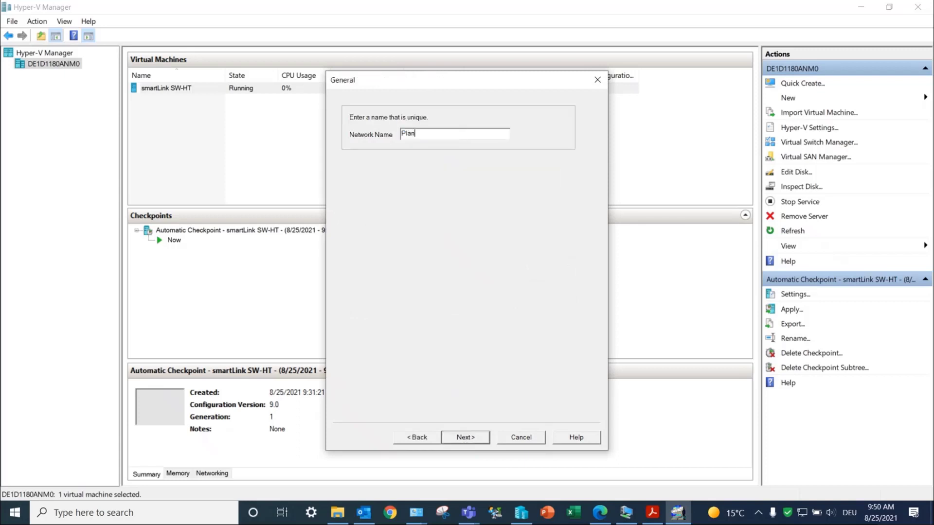
type("t-2021-")
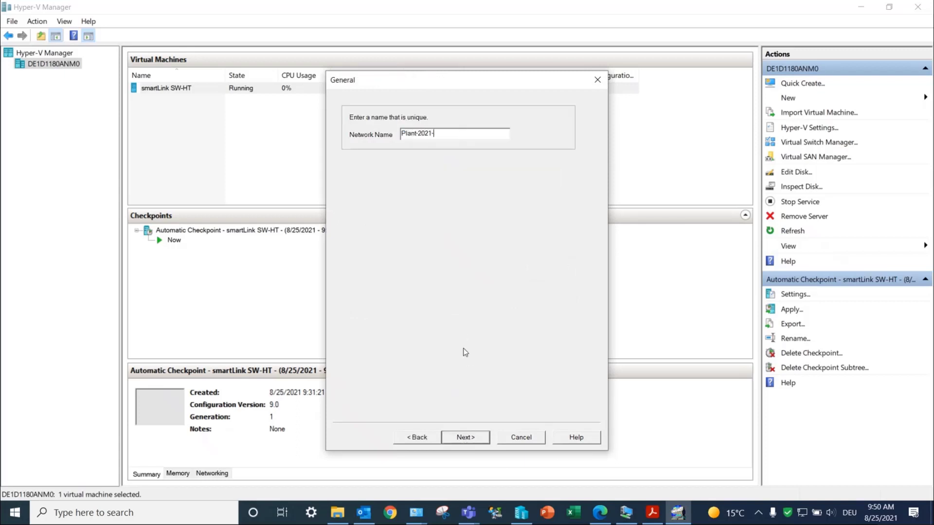
type("Rockwell")
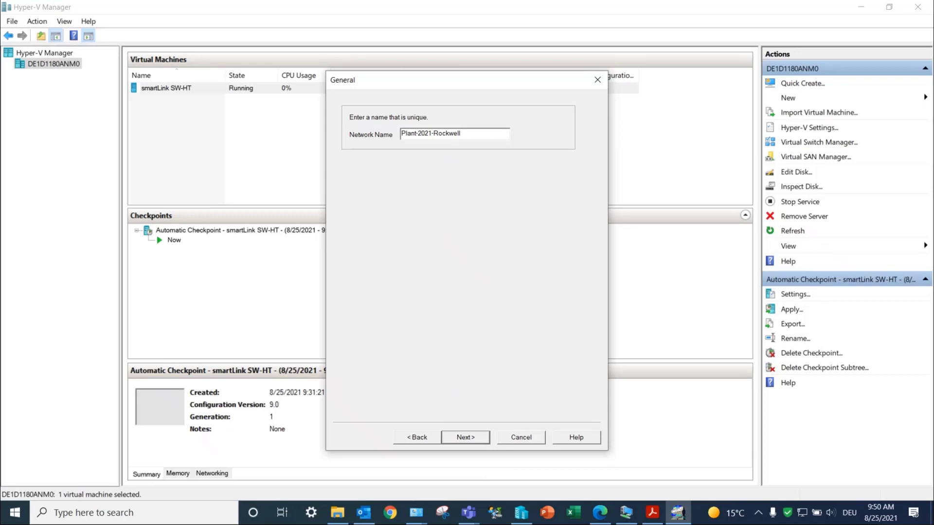
Step: Add gateway 10.20.237.75 on port 5094 to the network and finish
left_click(465, 437)
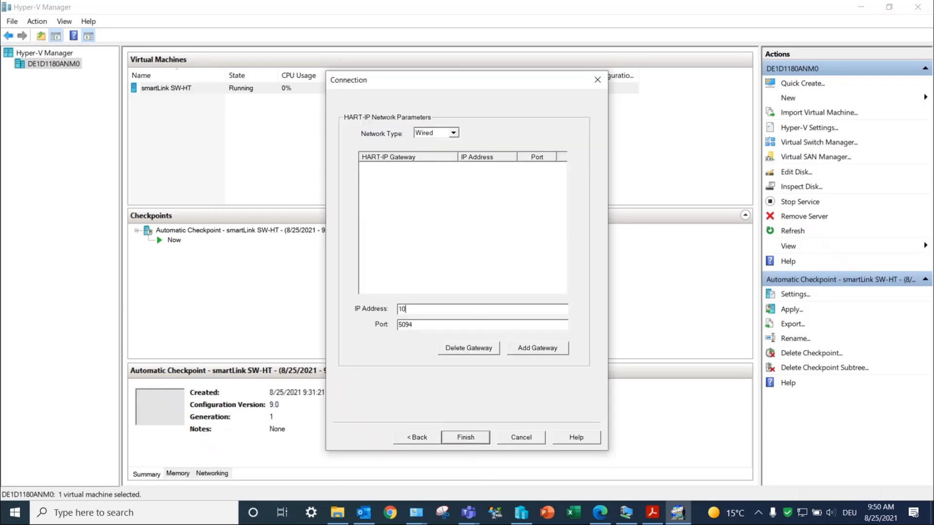
type(".20.237")
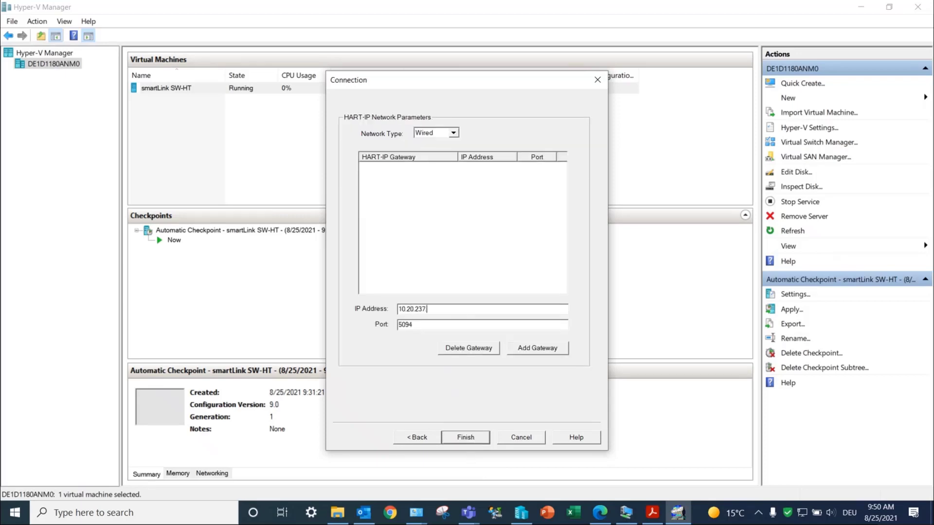
type(".75")
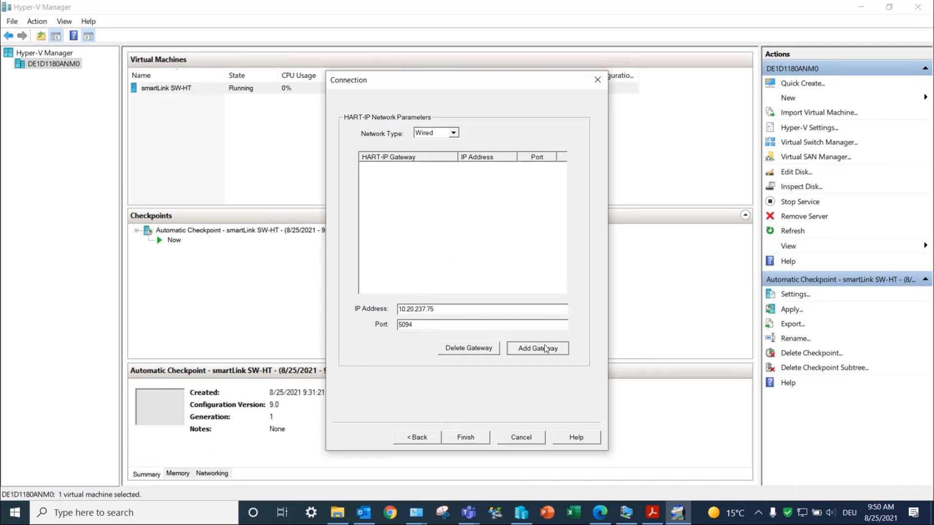
mouse_move(481, 298)
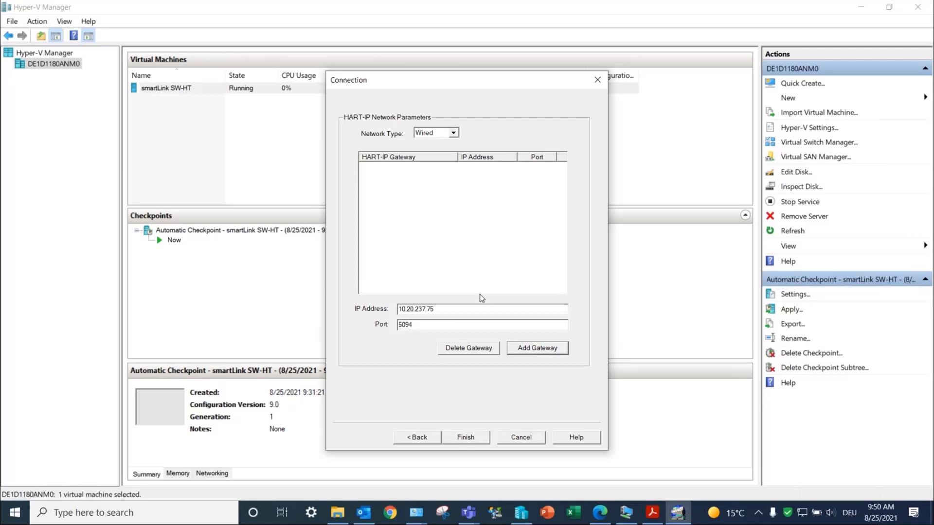
left_click(535, 349)
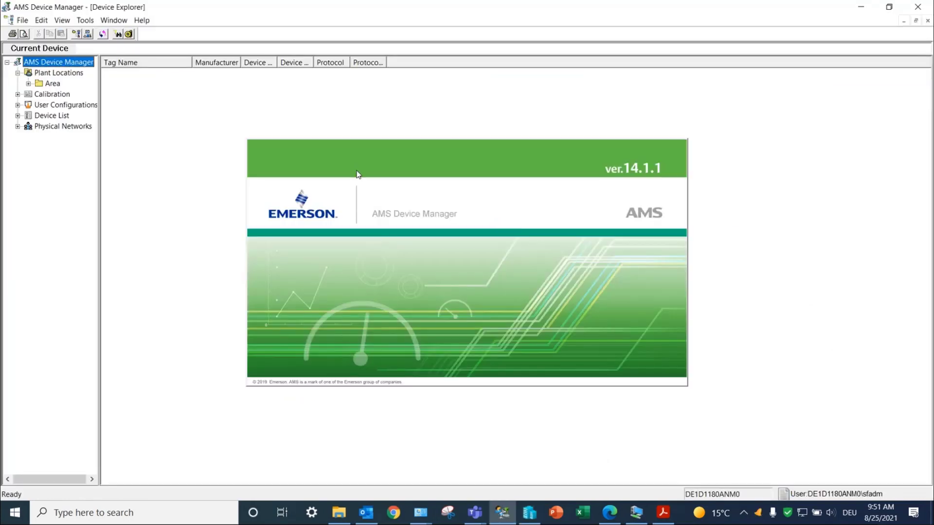
mouse_move(113, 19)
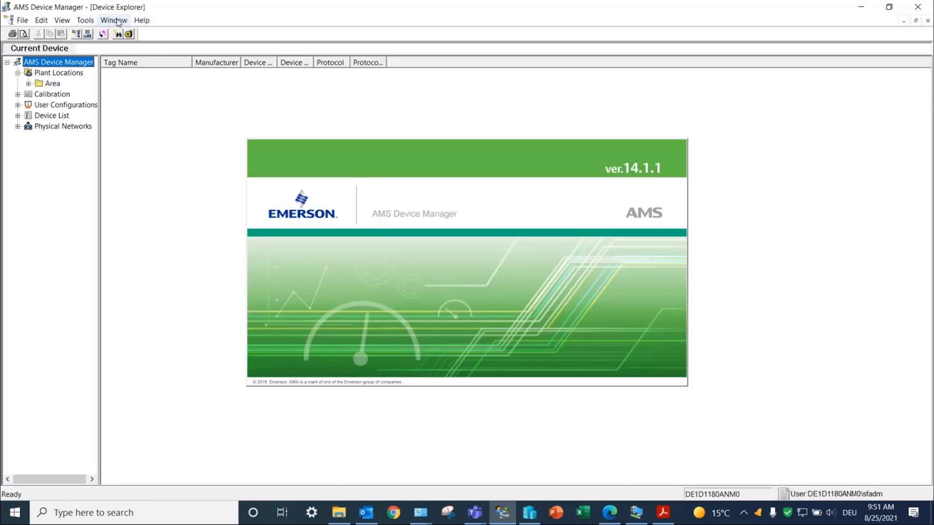
Step: Switch Device Explorer to the Device Connection View from the View menu
left_click(61, 20)
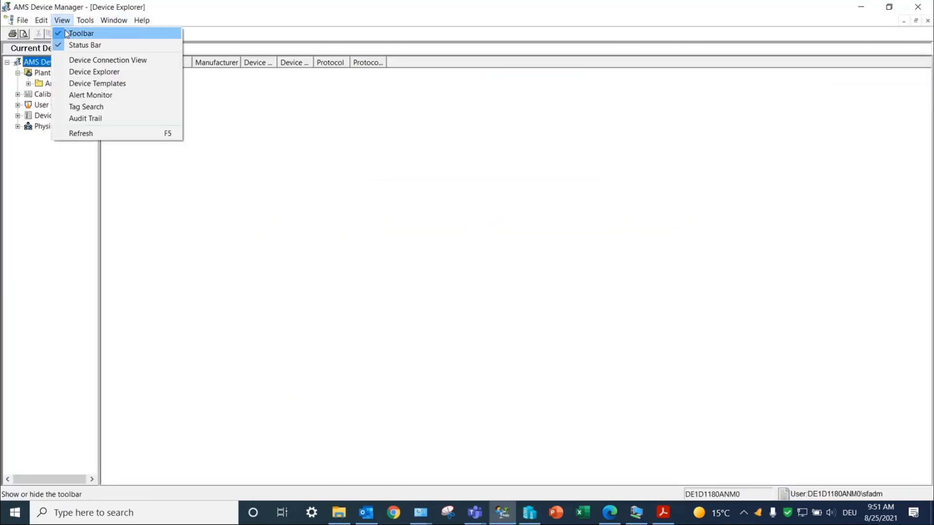
left_click(81, 134)
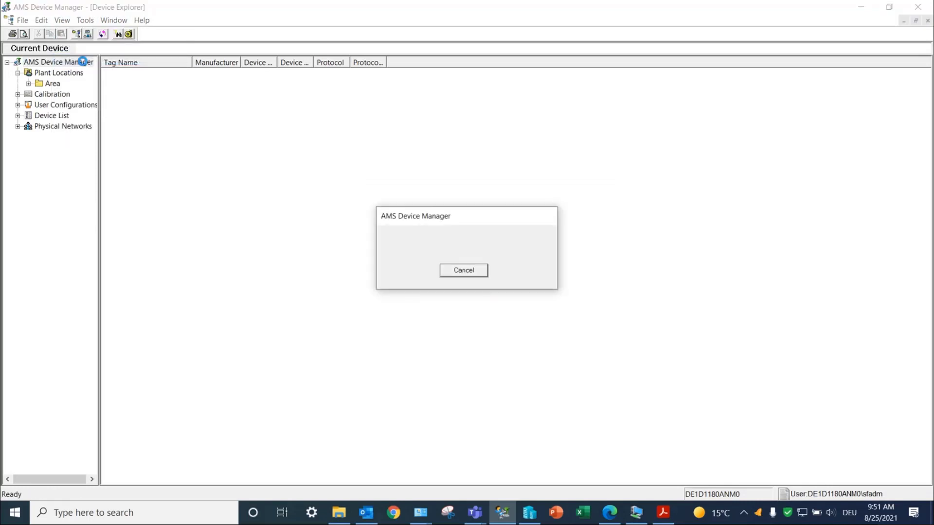
Step: Rebuild Plant-2021-Rockwell's hierarchy and select the gateway long tag smartLink SW-HT in its web page
left_click(463, 270)
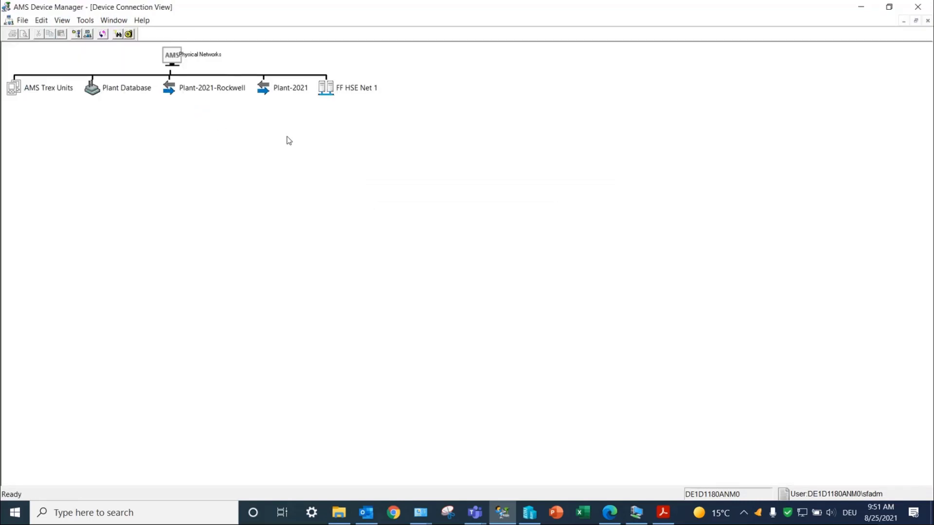
right_click(211, 87)
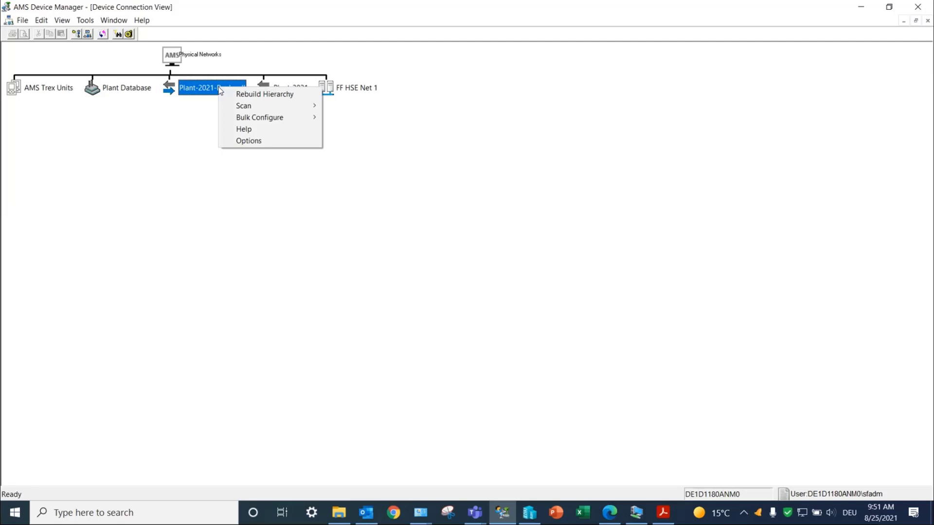
mouse_move(264, 94)
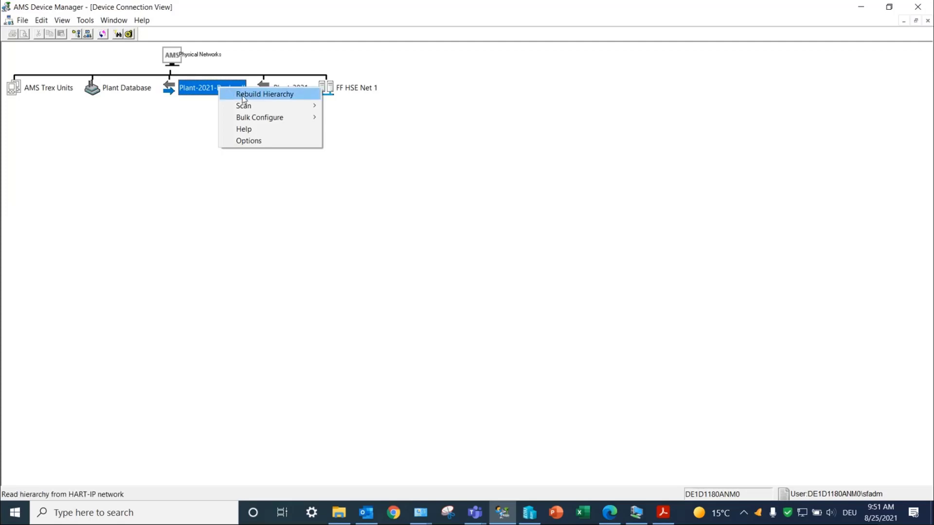
left_click(264, 95)
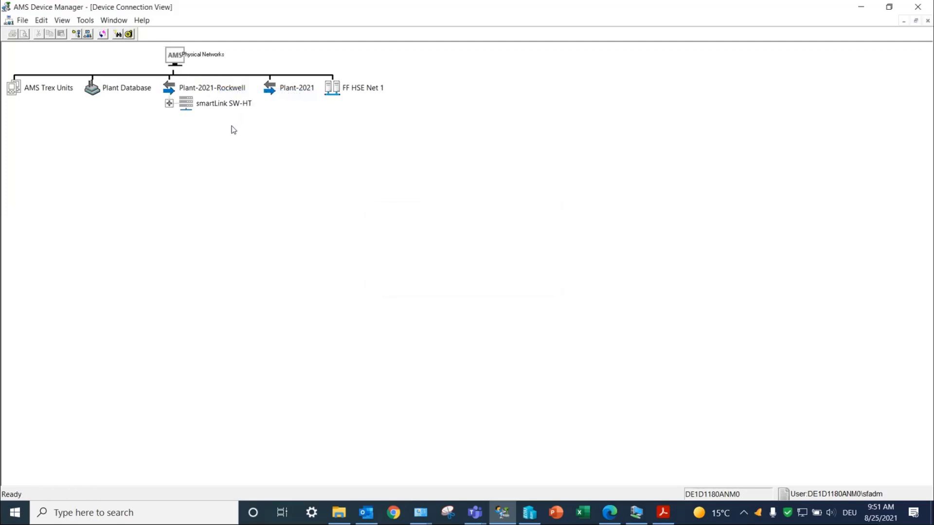
mouse_move(448, 488)
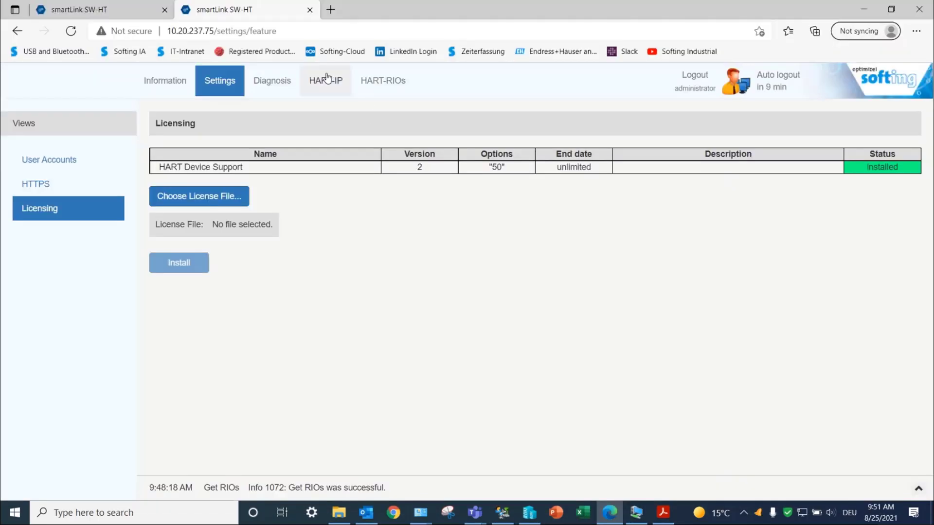
left_click(325, 81)
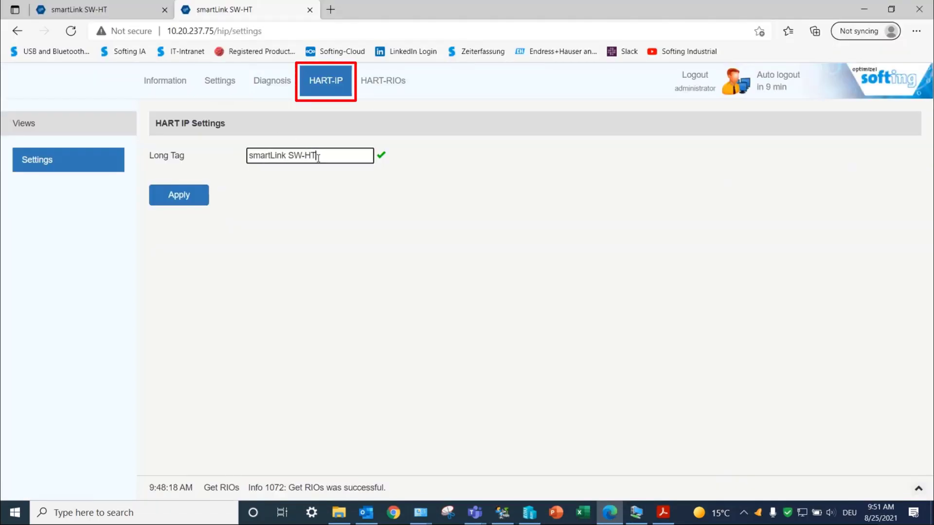
triple_click(309, 156)
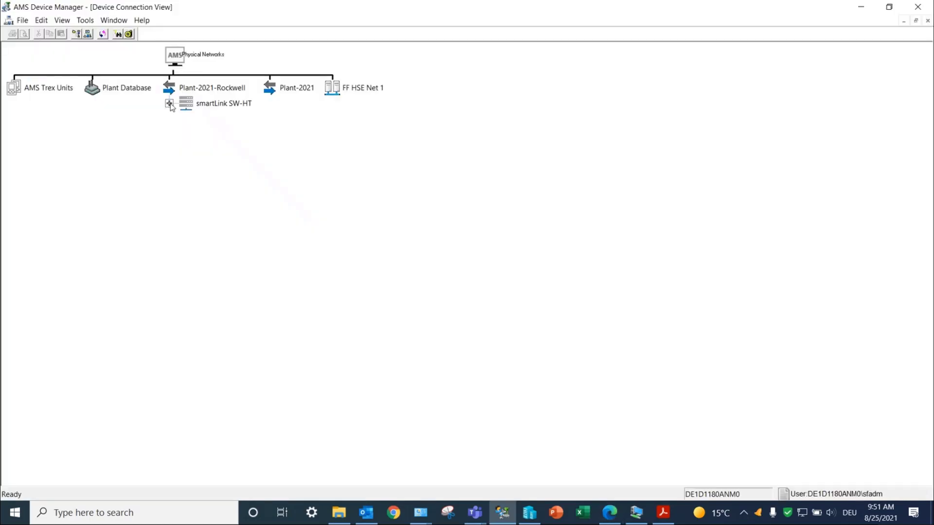
Step: Expand smartLink SW-HT to list RIO0, RIO1, RIO2, Plant-2021-1756 and Remote I/O-1734
left_click(169, 104)
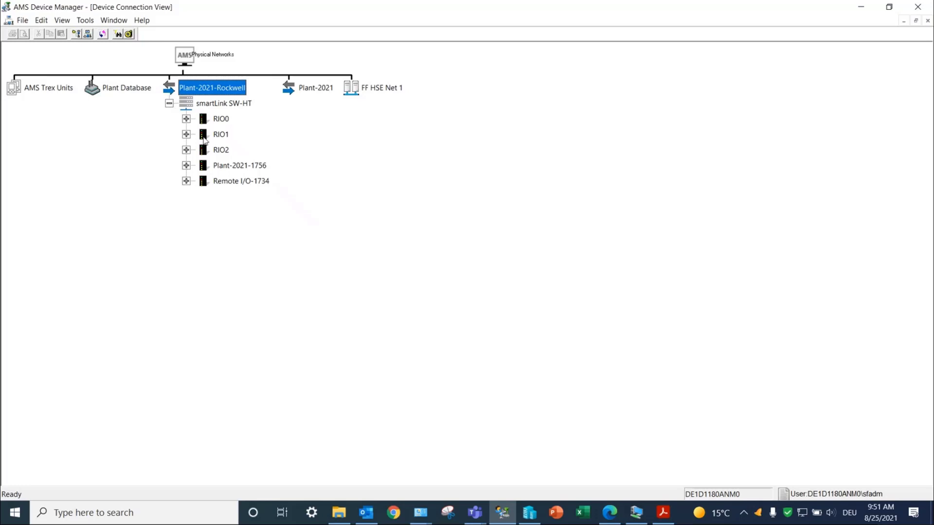
mouse_move(226, 185)
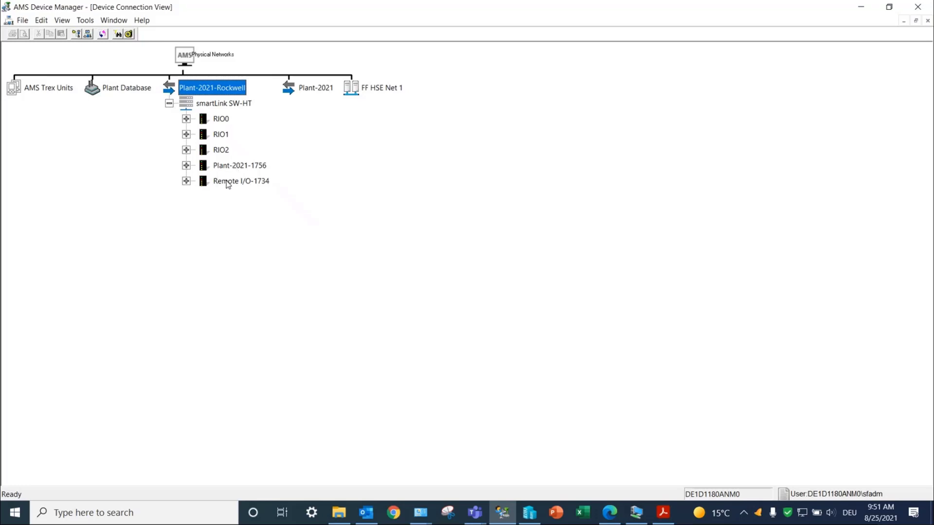
mouse_move(241, 181)
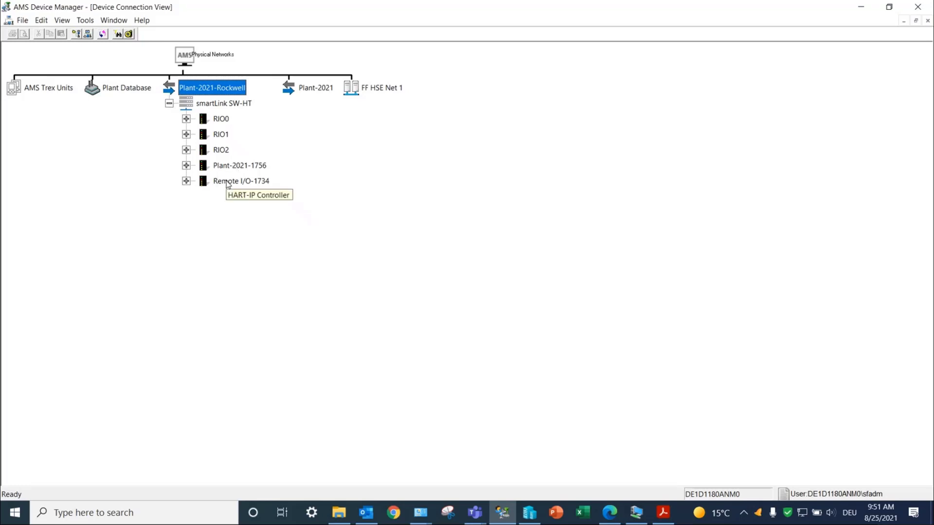
mouse_move(229, 168)
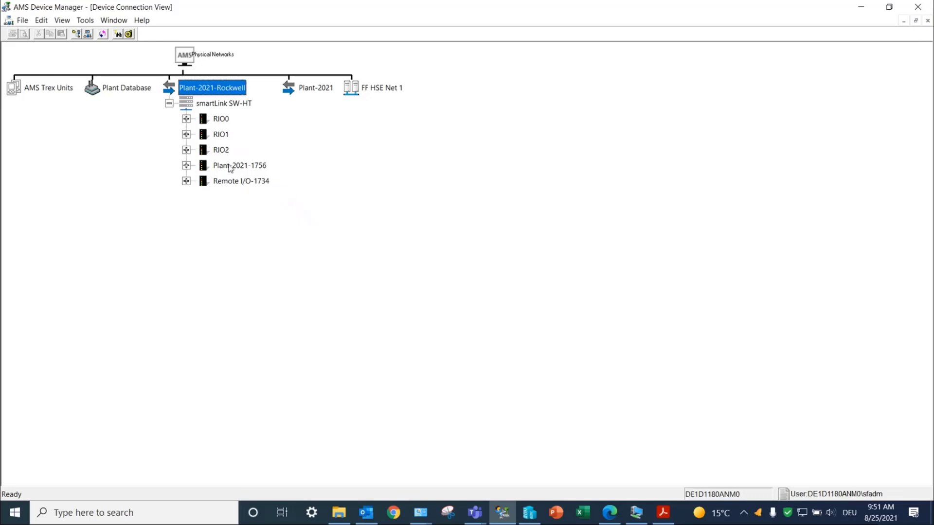
Step: Scan all devices under Plant-2021-1756 so HART Cards 1, 3, 4 and 6 appear
right_click(239, 166)
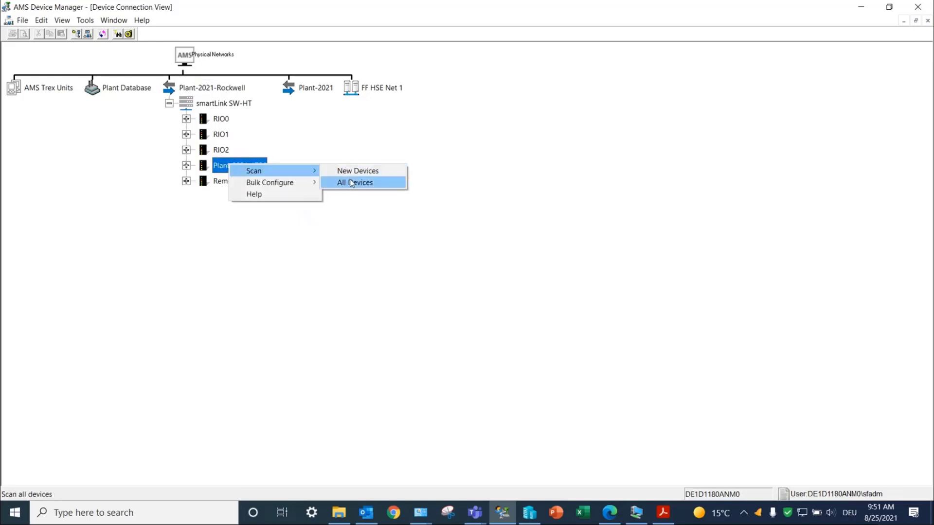
left_click(354, 182)
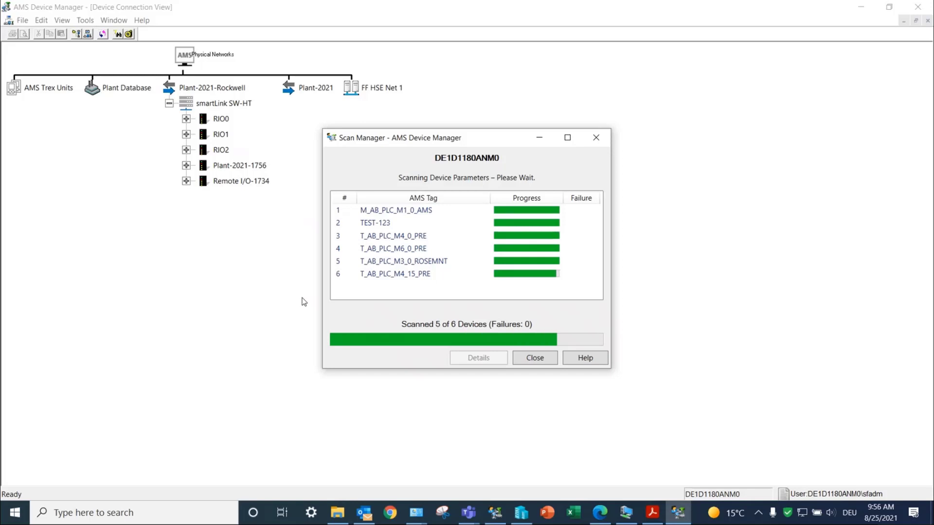
left_click(534, 357)
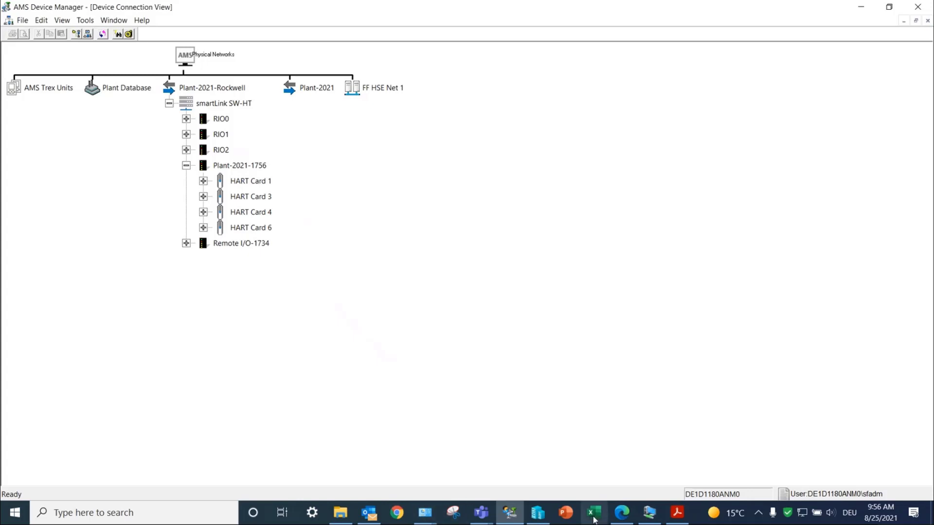
Step: Check the HART-RIOs racks on the smartLink web page and return to AMS Device Manager
left_click(622, 512)
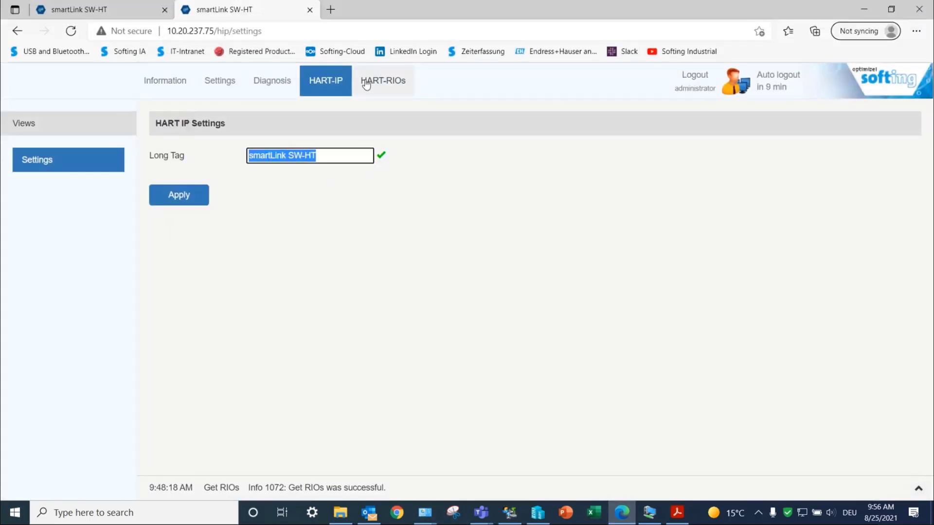
left_click(383, 81)
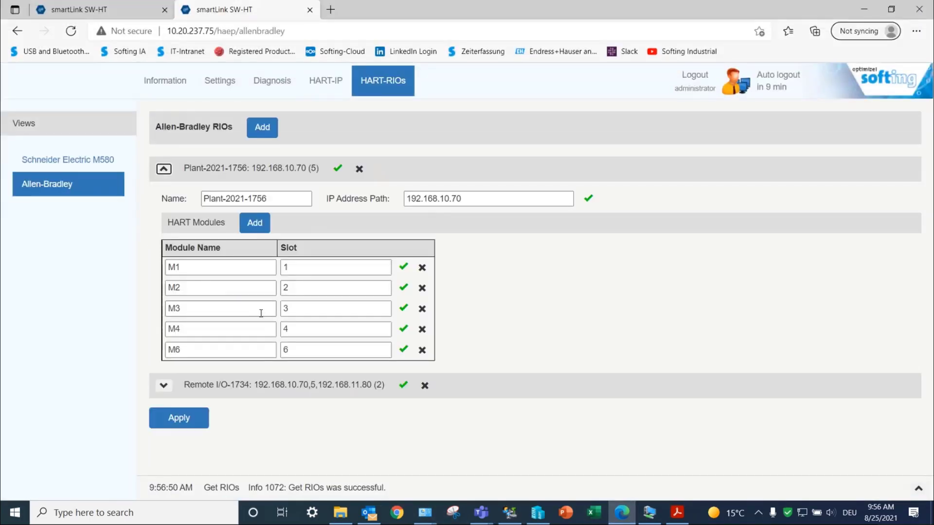
left_click(509, 513)
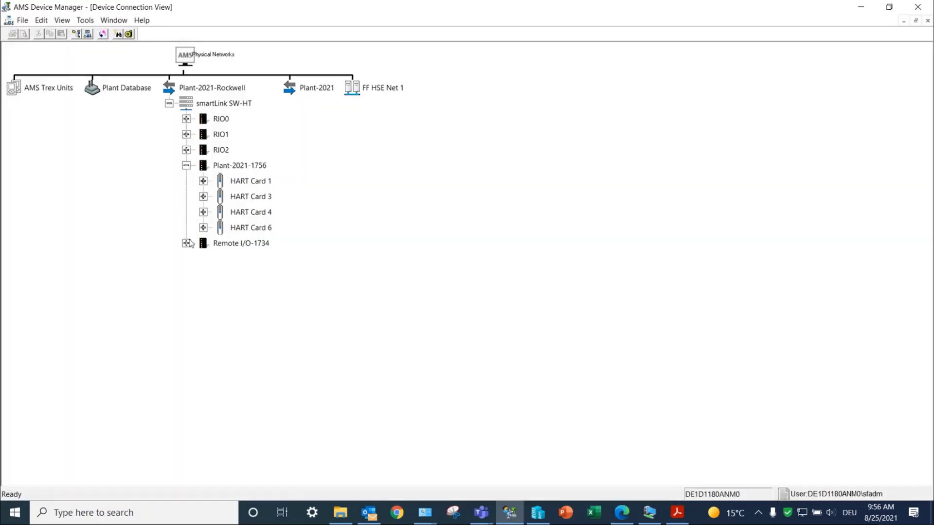
Step: Scan Remote I/O-1734 for new devices so HART Cards 1 and 2 appear
right_click(240, 244)
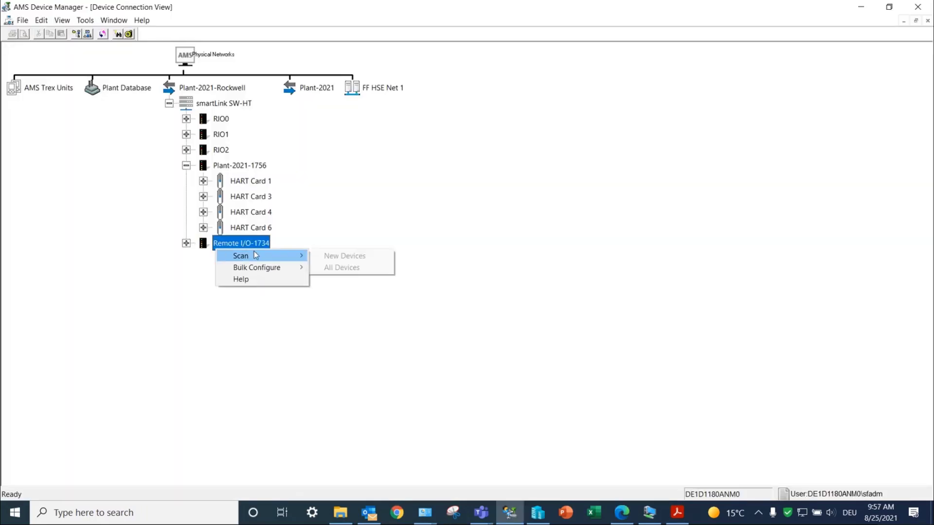
left_click(342, 266)
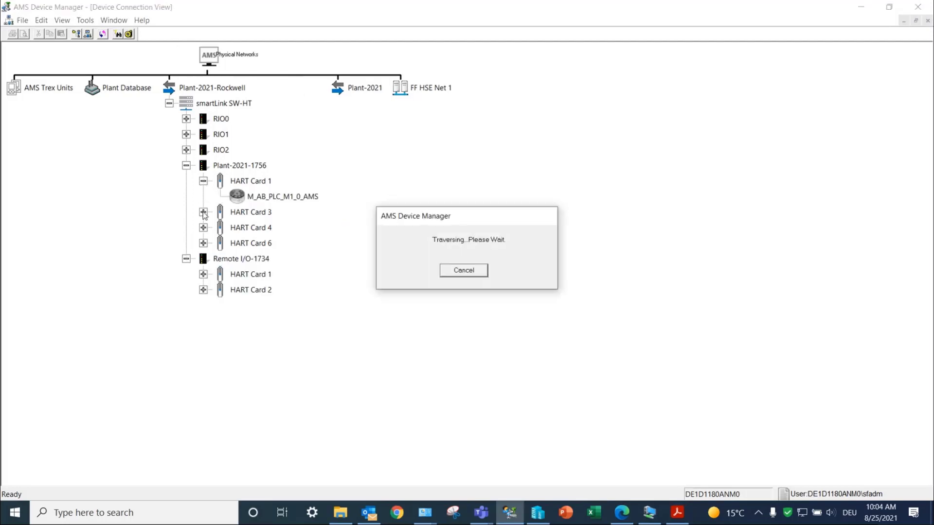
Step: Expand HART Cards 3, 4 and 6 and Remote I/O-1734's cards to list their devices
left_click(204, 212)
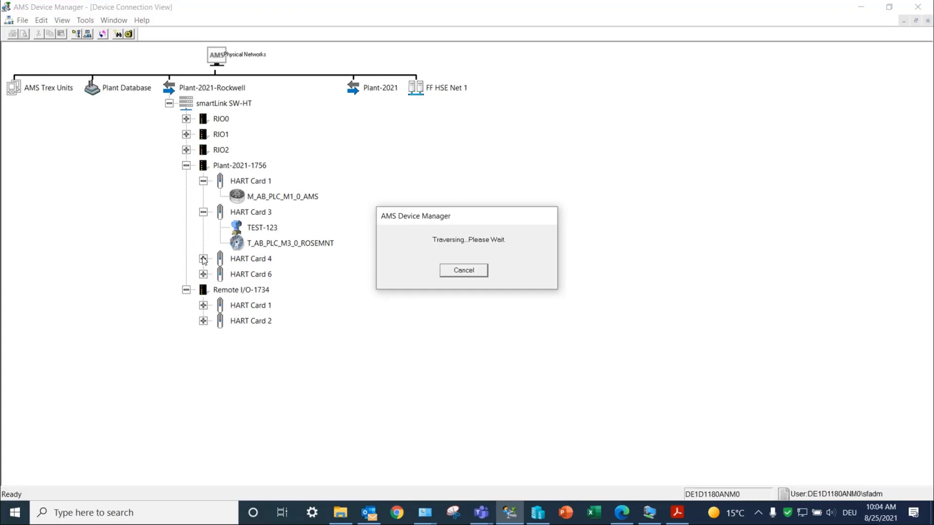
left_click(203, 259)
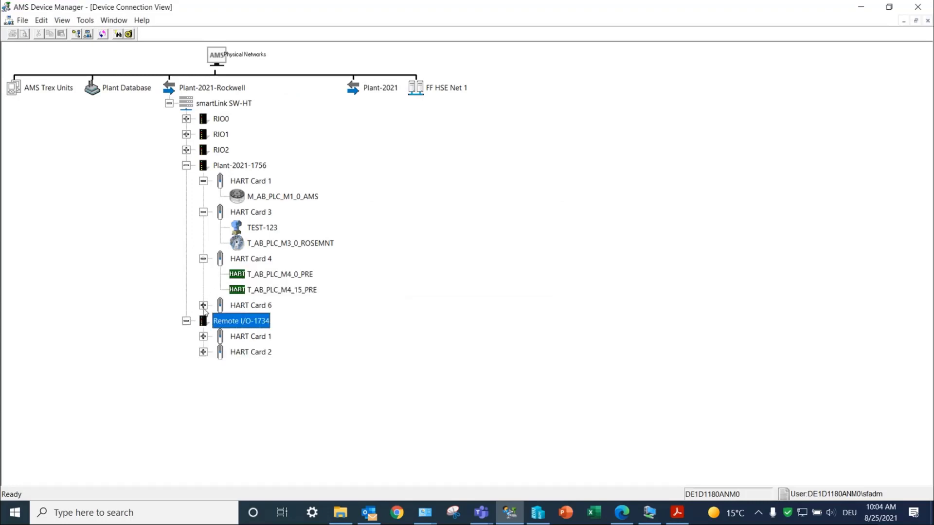
left_click(203, 304)
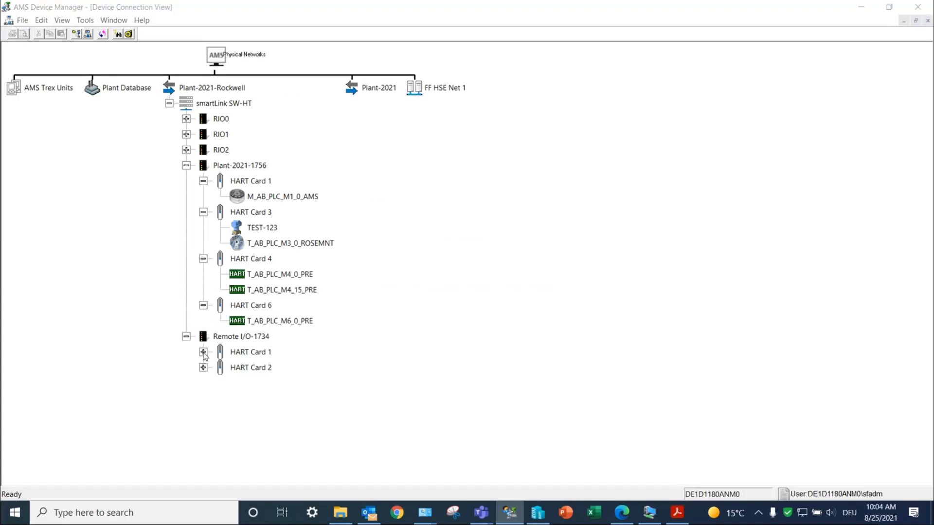
left_click(203, 352)
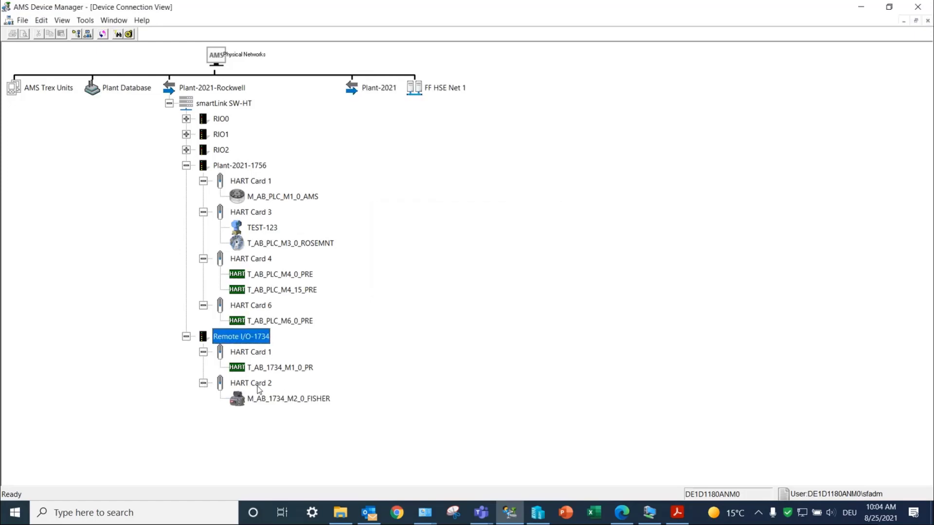
mouse_move(621, 512)
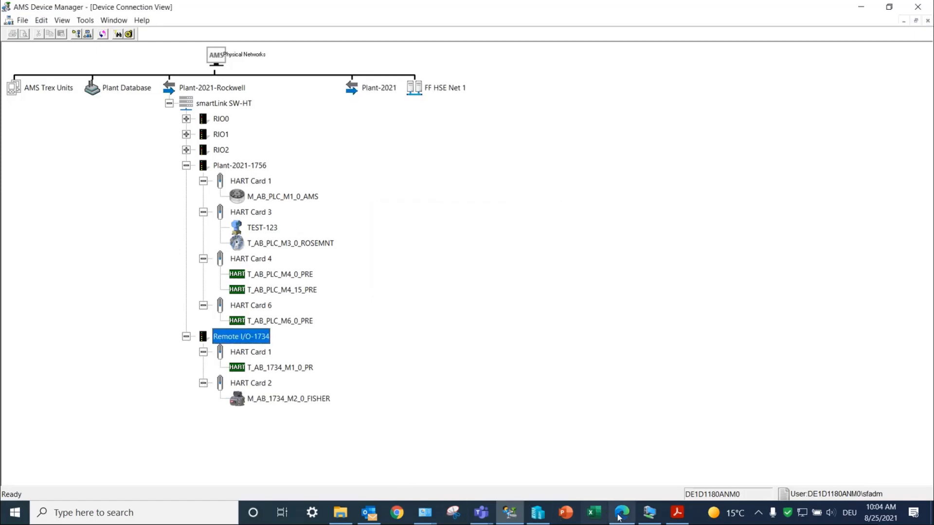
left_click(622, 513)
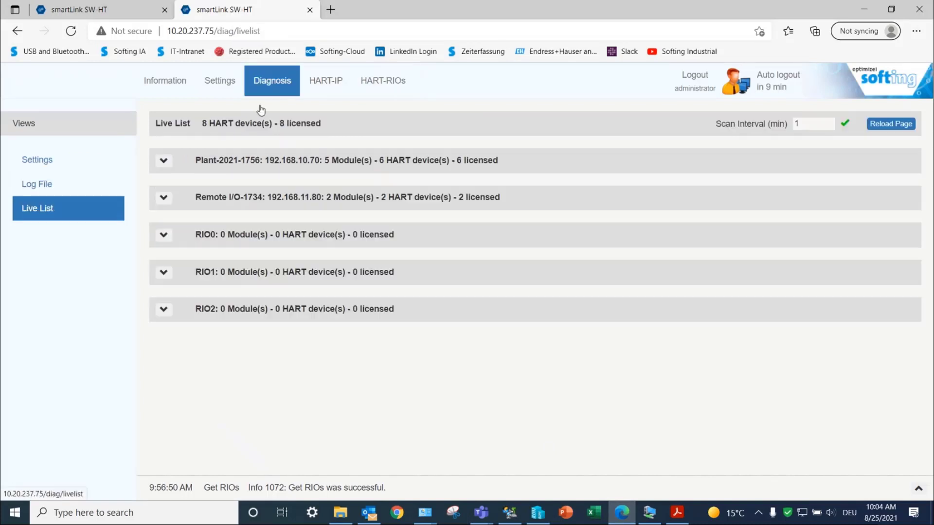
left_click(164, 161)
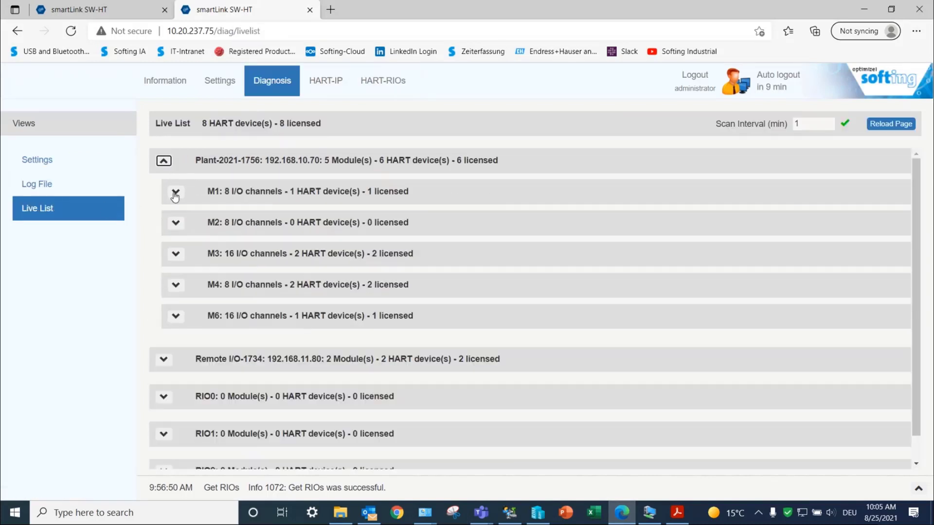
left_click(175, 192)
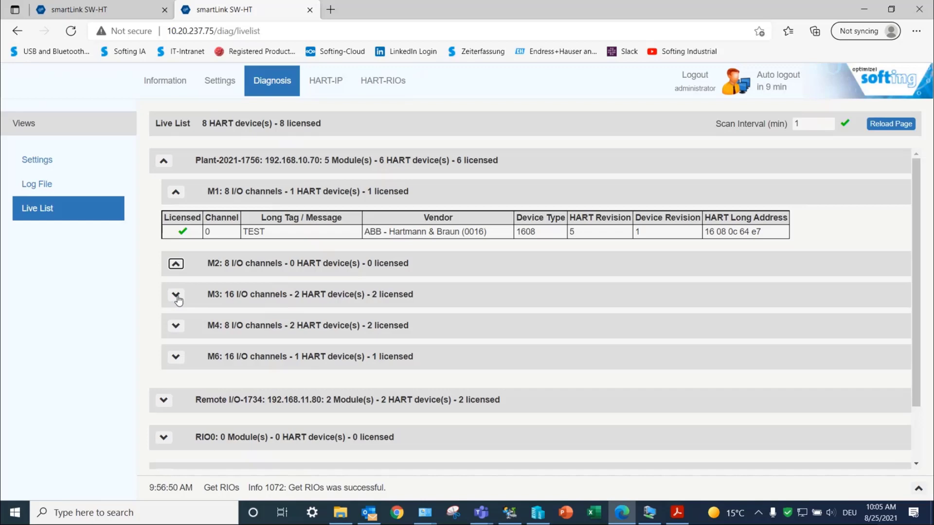
left_click(176, 293)
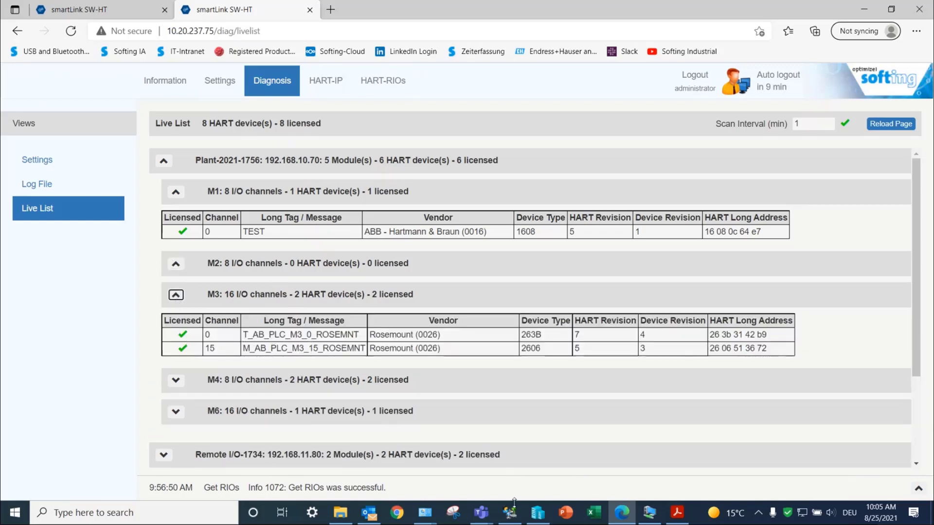
left_click(509, 512)
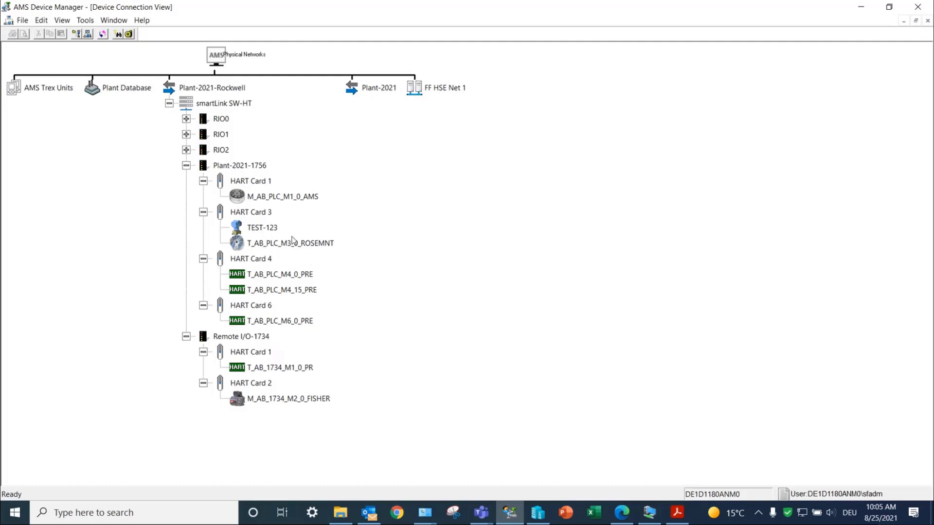
Step: Open TEST-123 under HART Card 3 and show its Configure > Guided Setup page
left_click(261, 228)
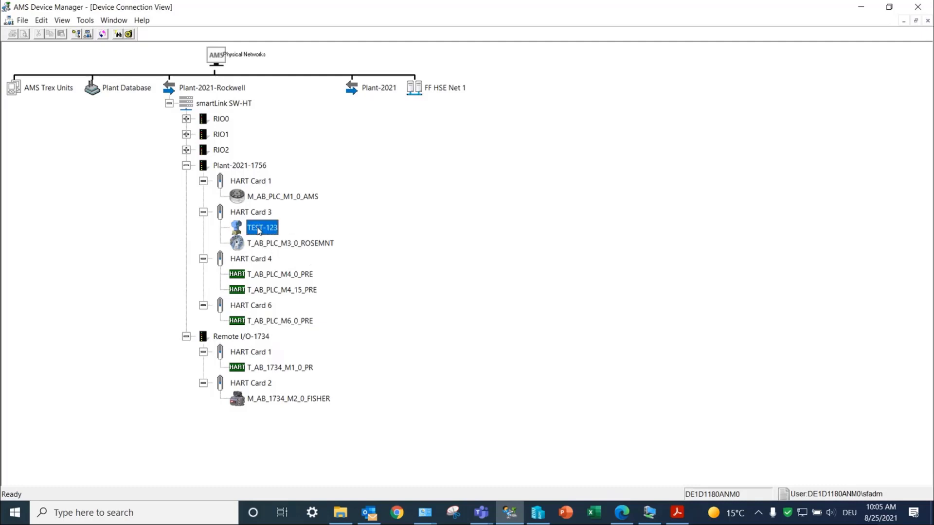
double_click(262, 227)
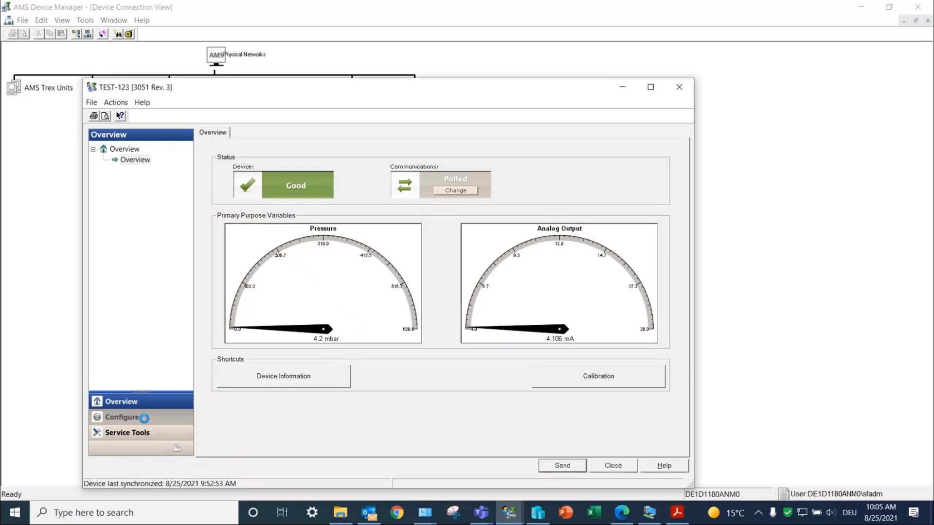
left_click(121, 418)
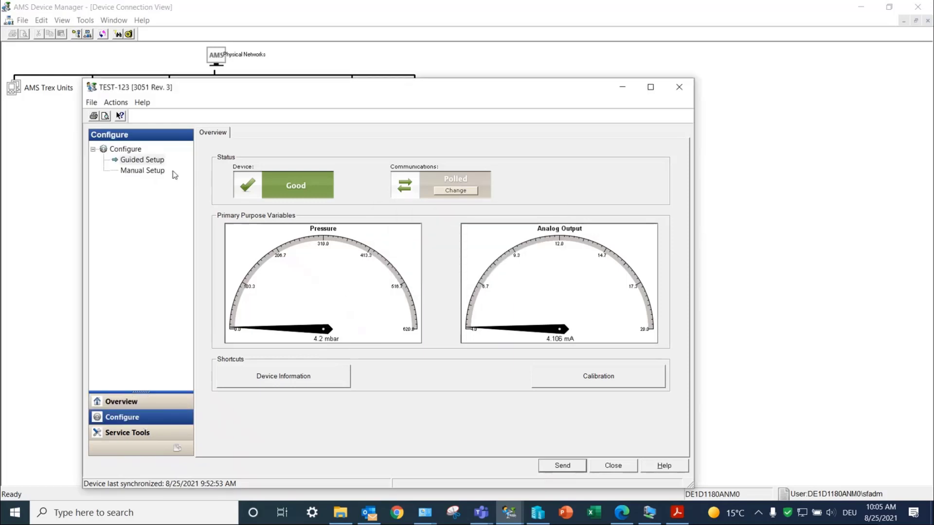
left_click(142, 160)
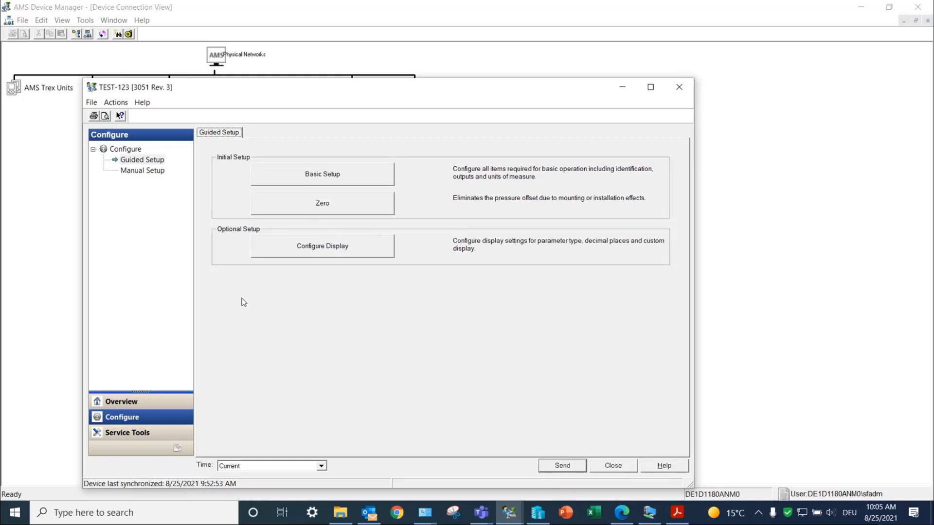
Step: Run Basic Setup for TEST-123 keeping mbar units and a 0 to 620 mbar range until Method Complete
left_click(322, 175)
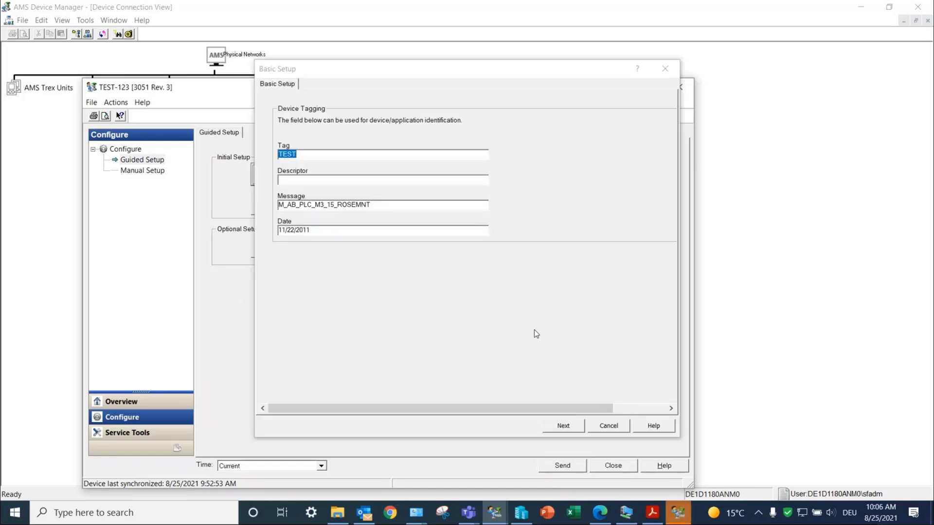
left_click(382, 179)
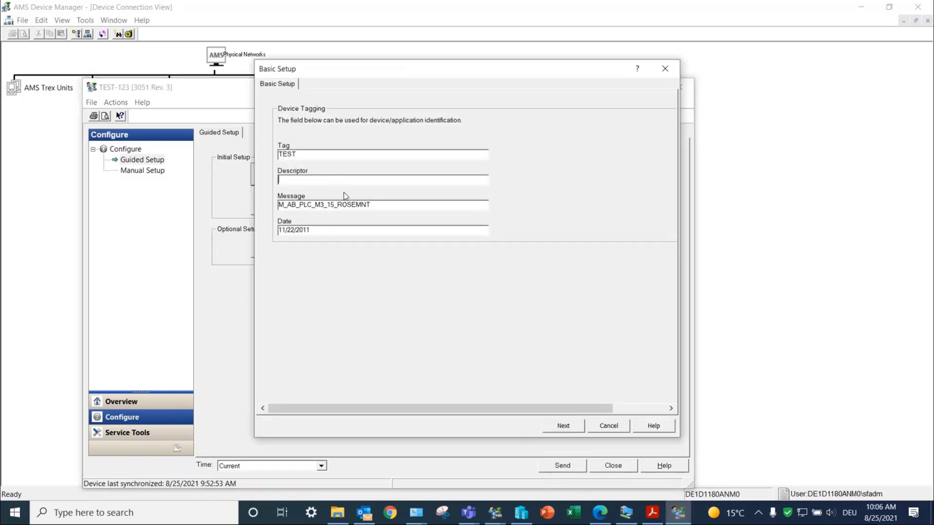
left_click(562, 425)
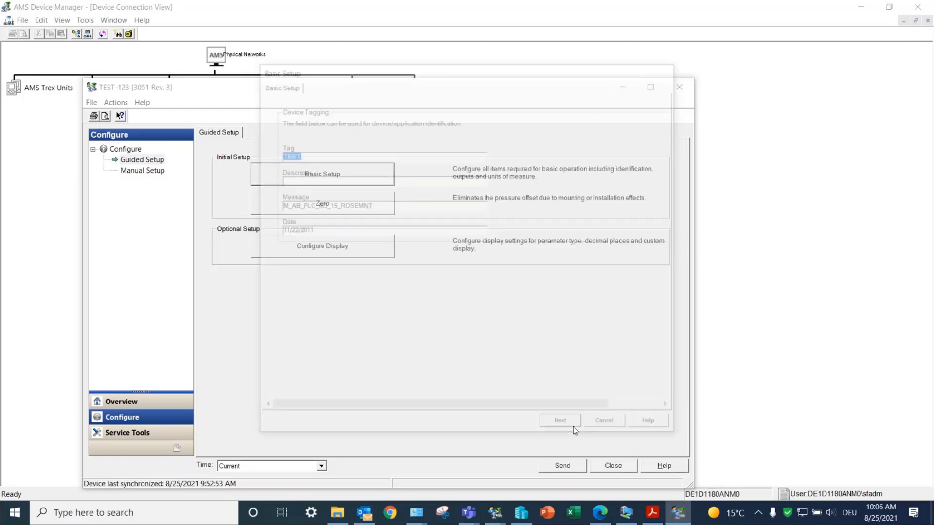
left_click(559, 421)
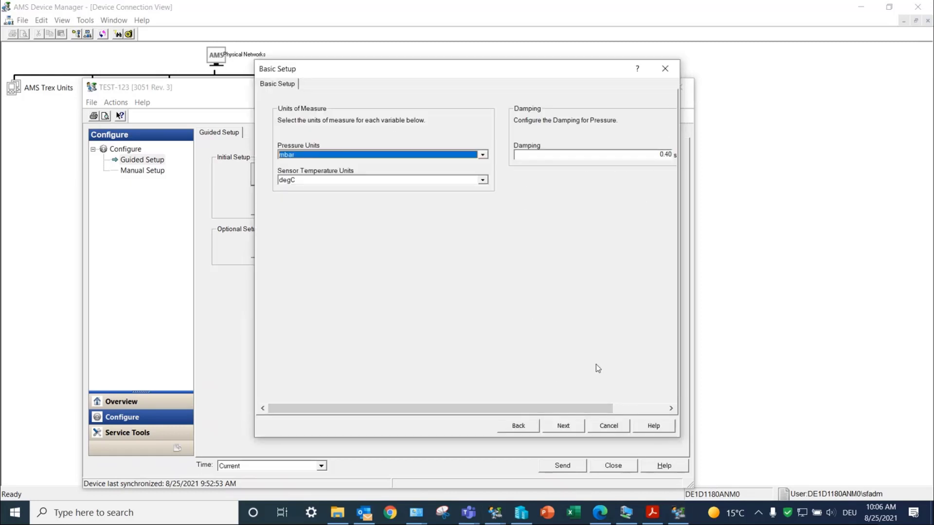
left_click(563, 425)
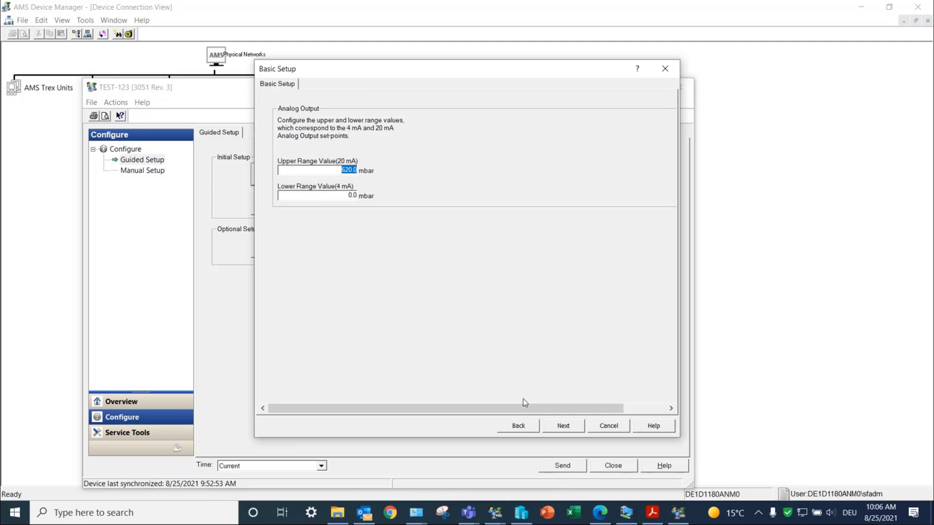
left_click(563, 426)
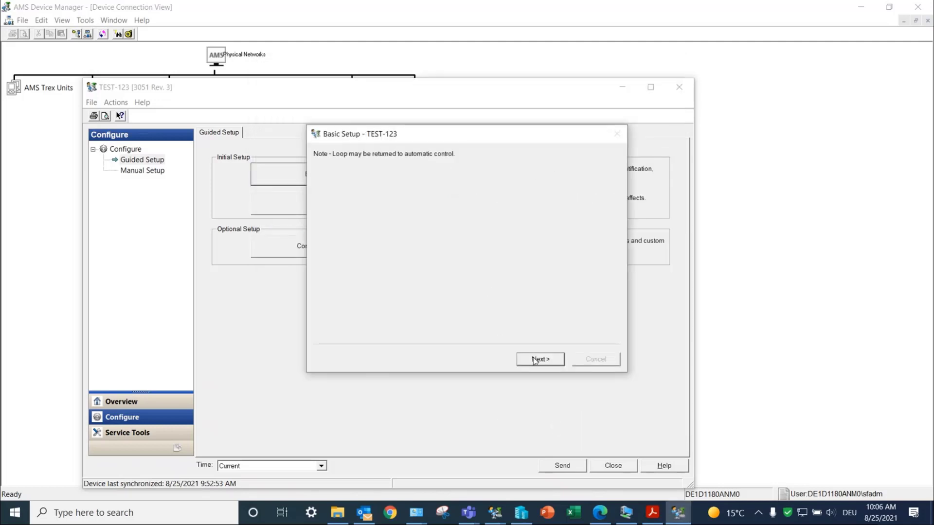
left_click(540, 360)
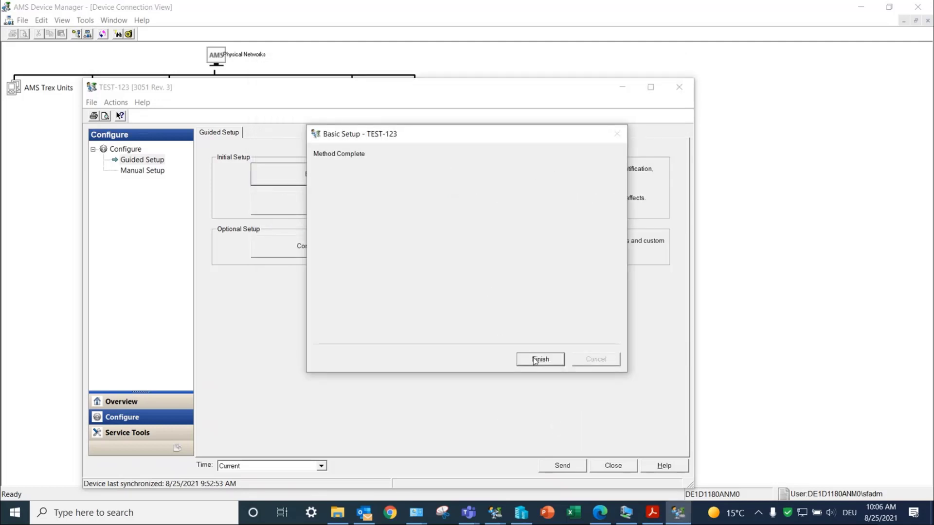
left_click(539, 359)
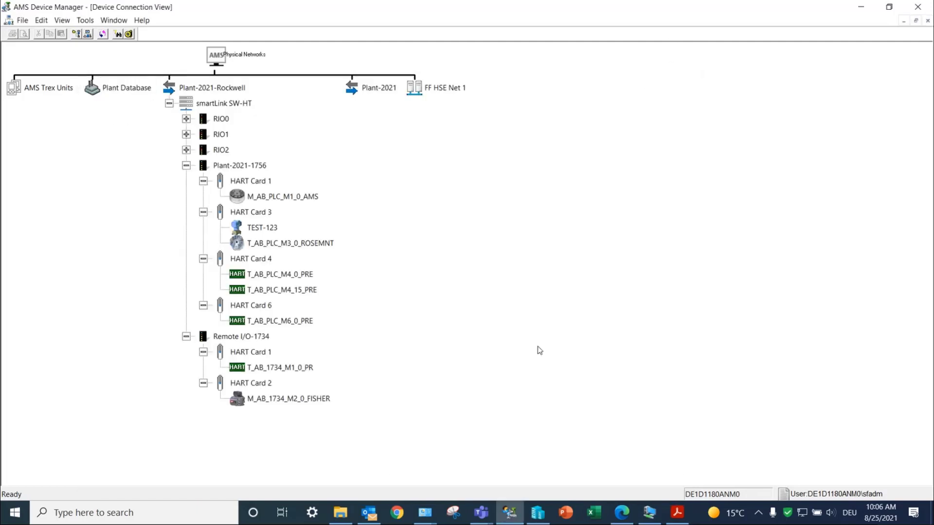
mouse_move(702, 398)
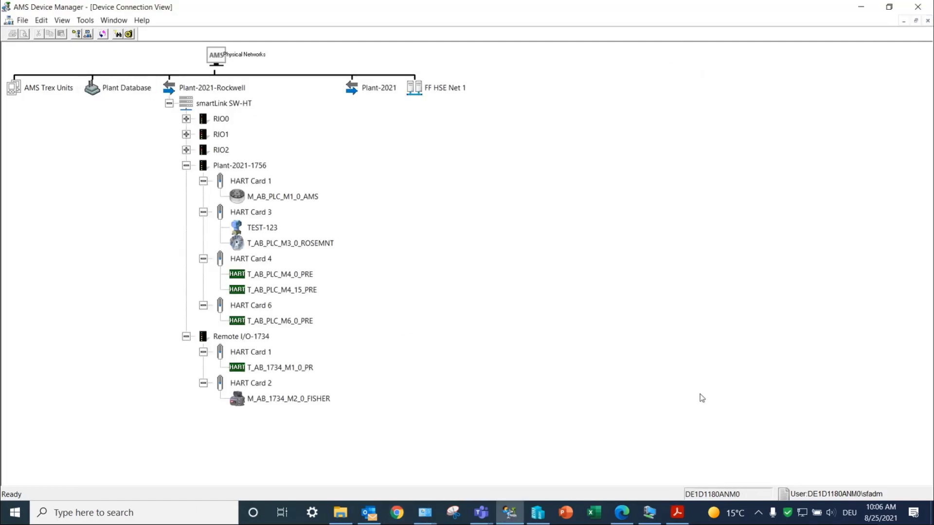